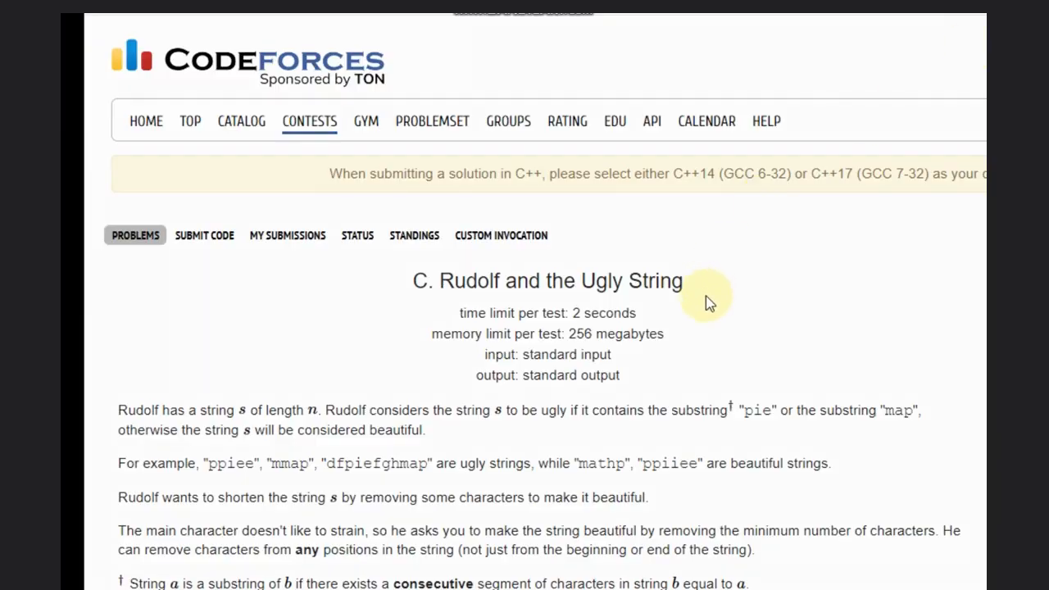
pyautogui.moveTo(705, 320)
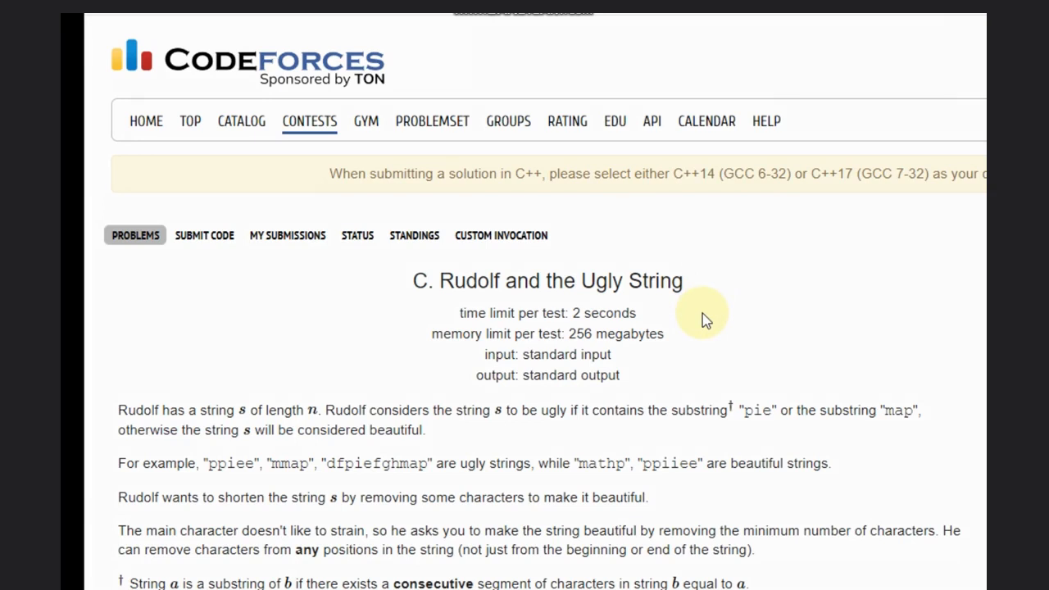
# Scroll the problem page so the Input section shows beneath the statement.
pyautogui.scroll(-3)
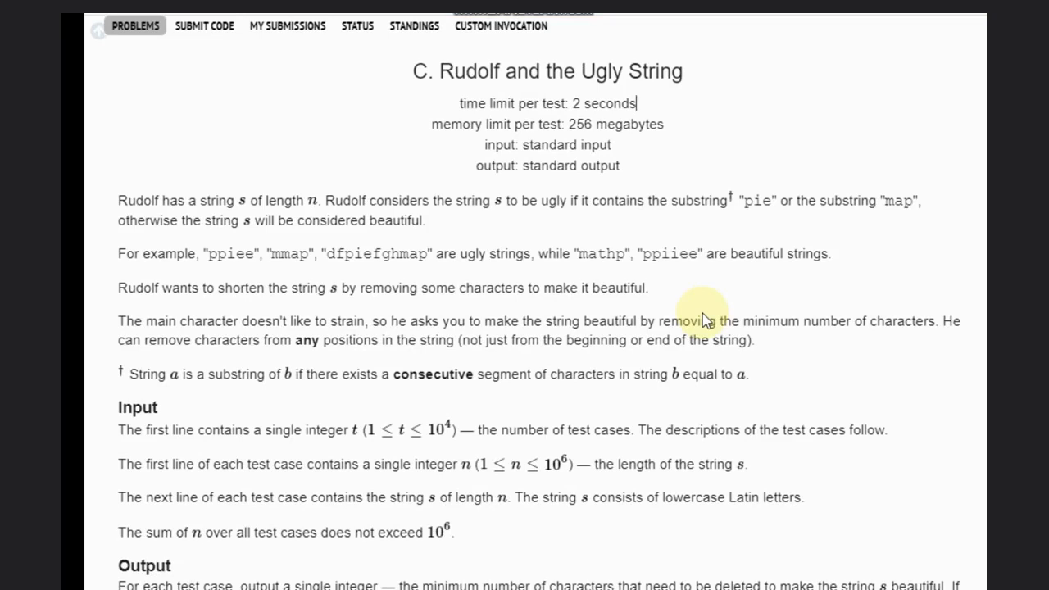
pyautogui.moveTo(731, 279)
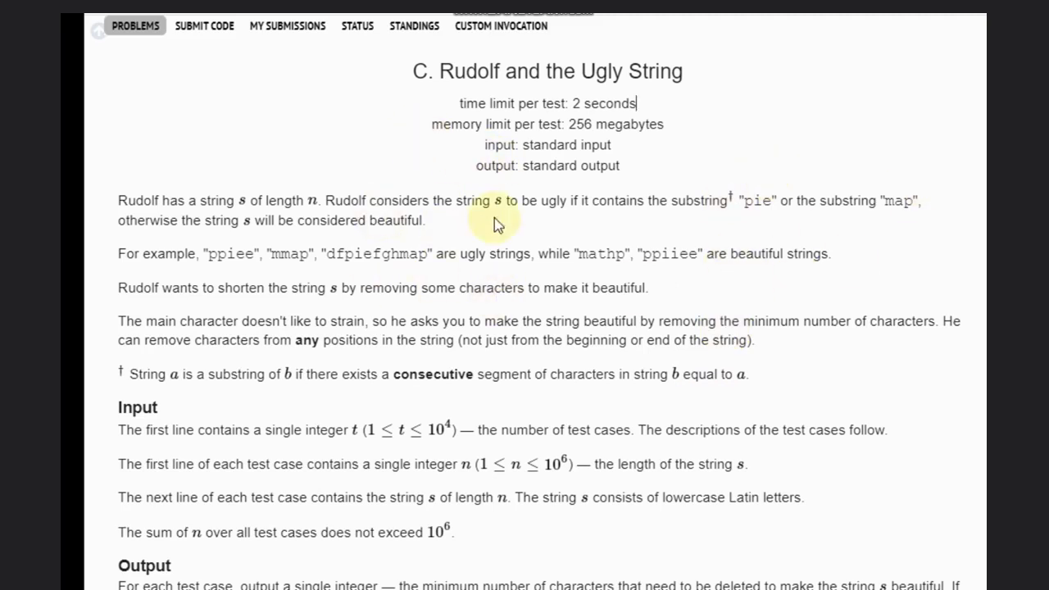
pyautogui.moveTo(502, 246)
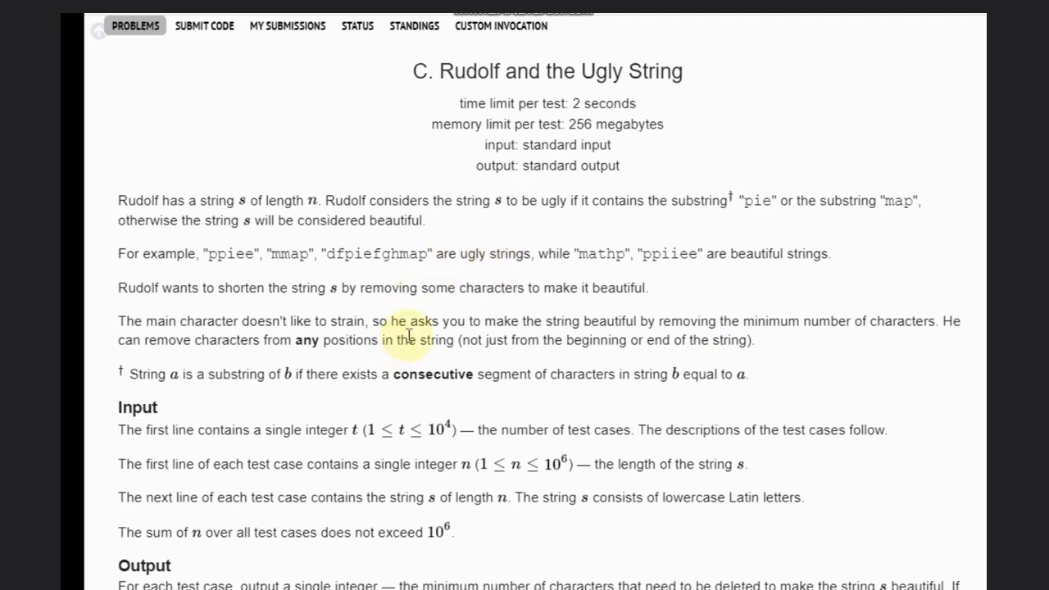
pyautogui.moveTo(302, 285)
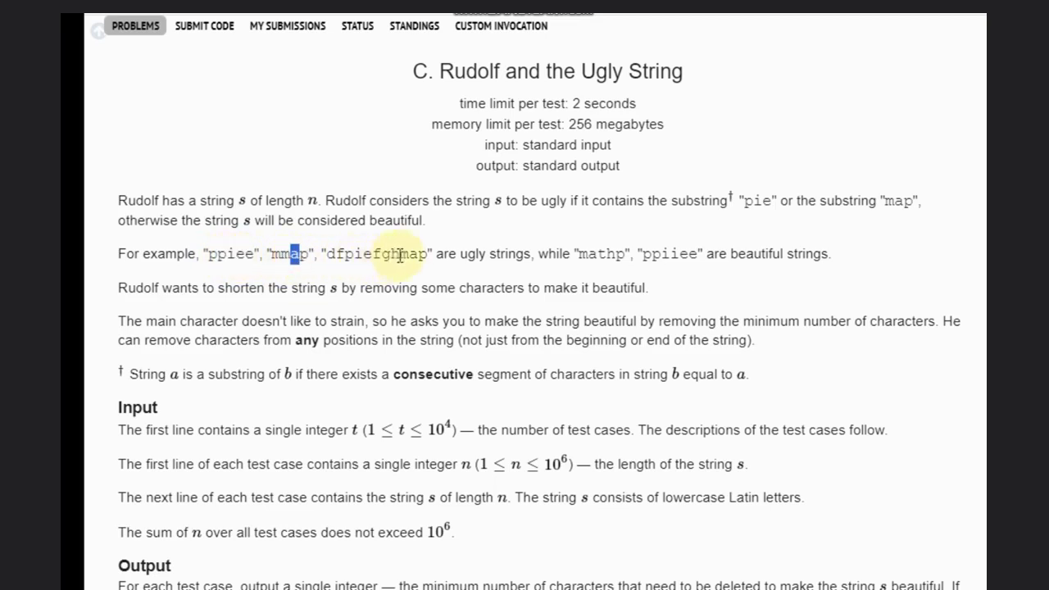
# Highlight the pie substring in dfpiefghmap and reveal the Output section below.
pyautogui.doubleClick(414, 253)
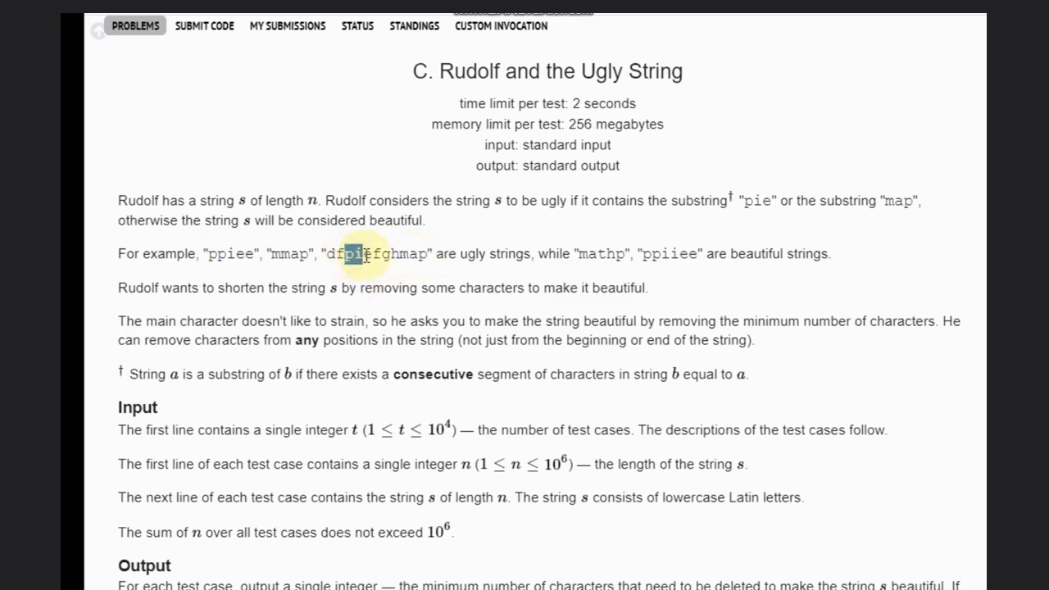
pyautogui.doubleClick(358, 252)
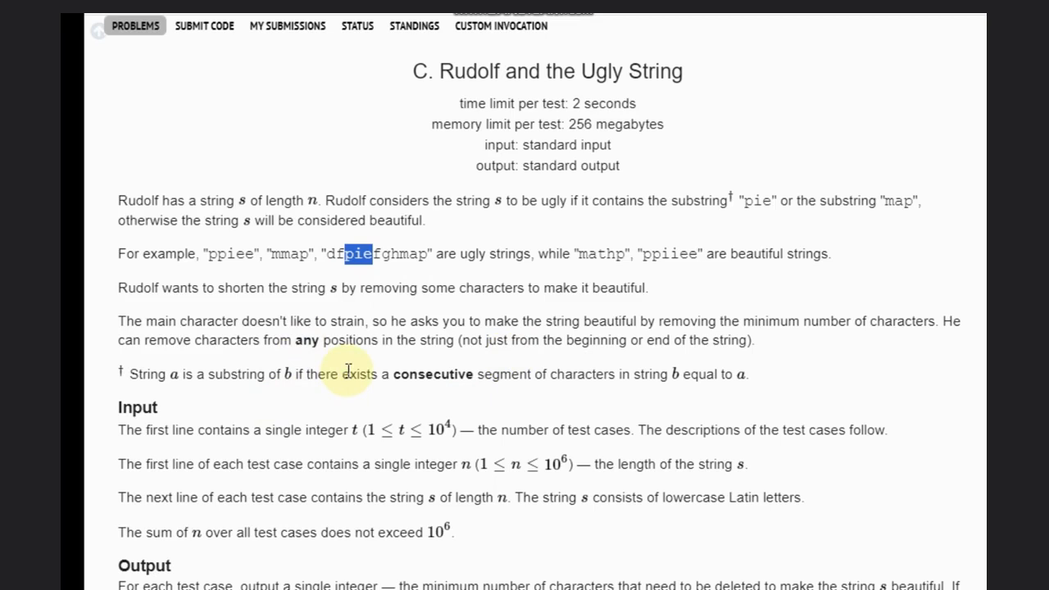
pyautogui.moveTo(538, 370)
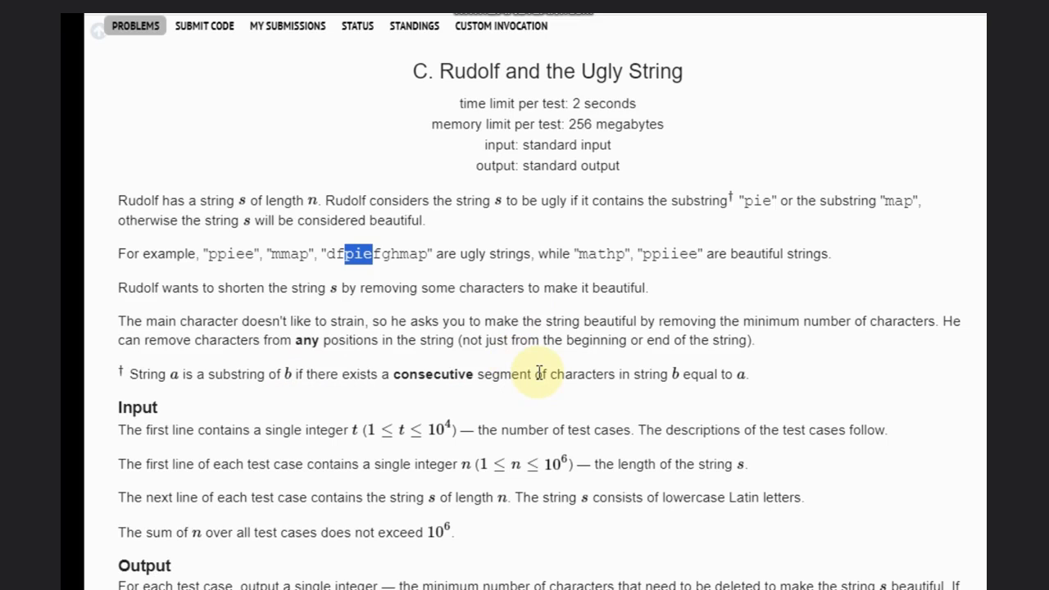
pyautogui.scroll(-3)
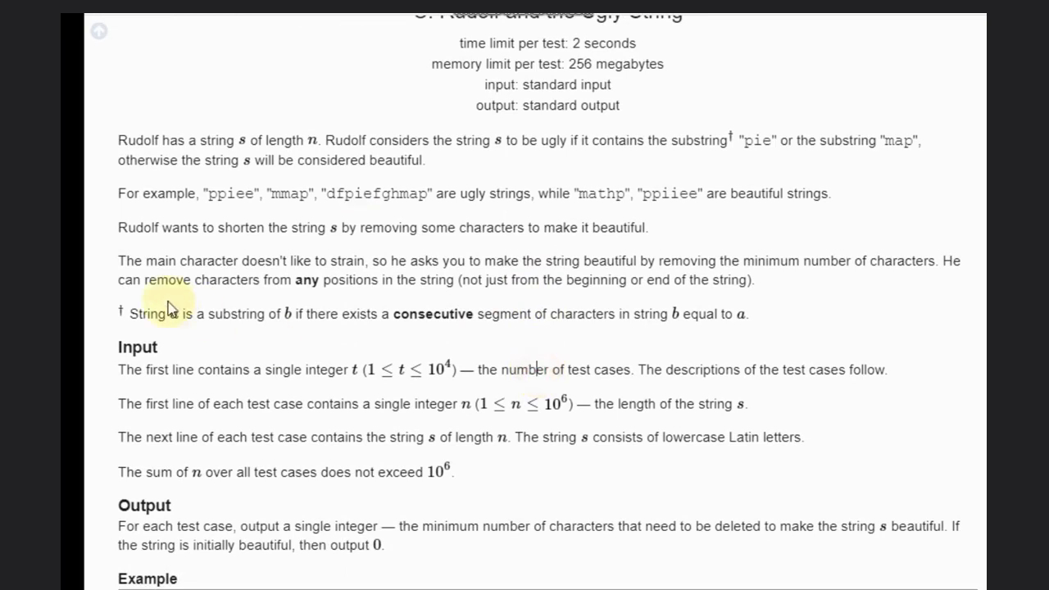
pyautogui.moveTo(308, 255)
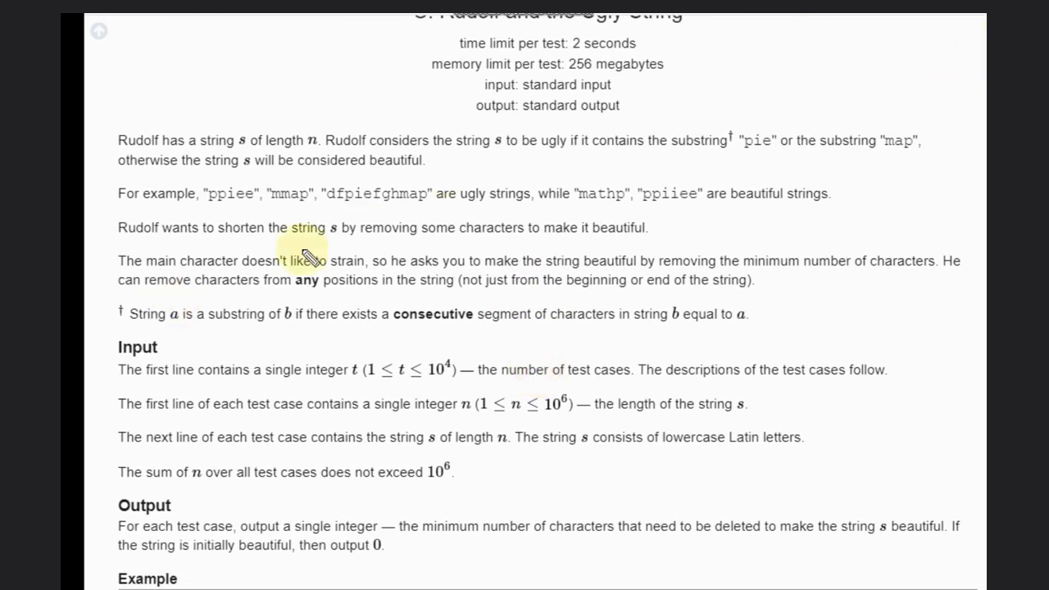
pyautogui.moveTo(193, 214); pyautogui.dragTo(271, 211)
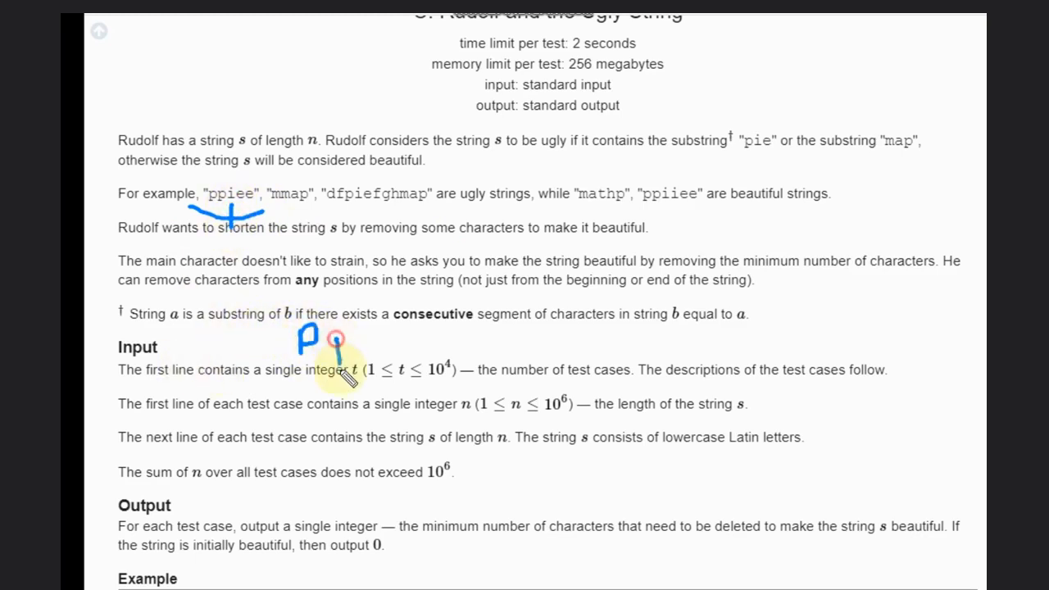
pyautogui.moveTo(344, 336); pyautogui.dragTo(426, 353)
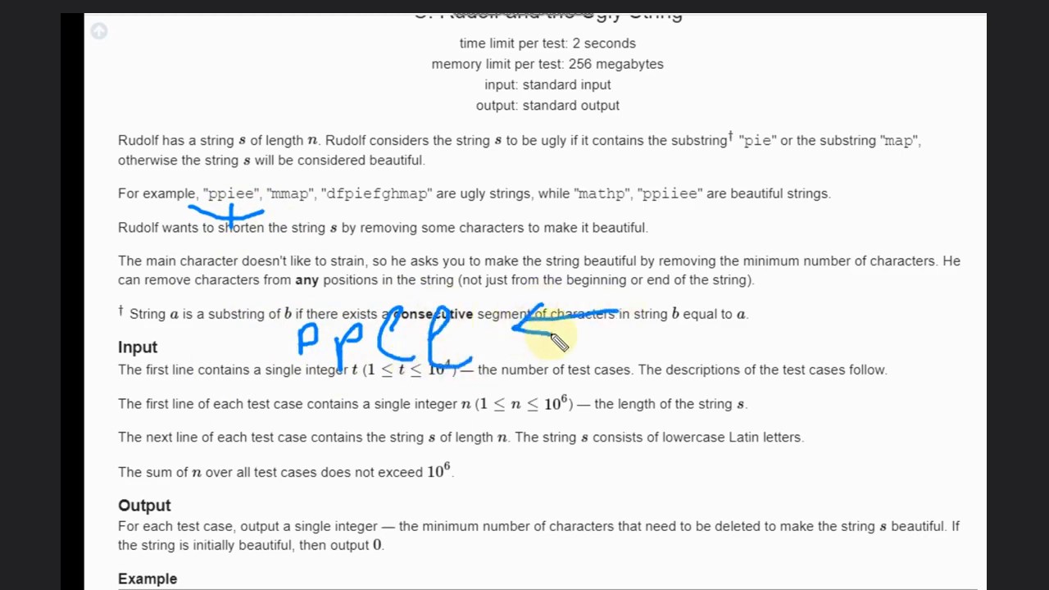
pyautogui.moveTo(262, 407); pyautogui.dragTo(472, 409)
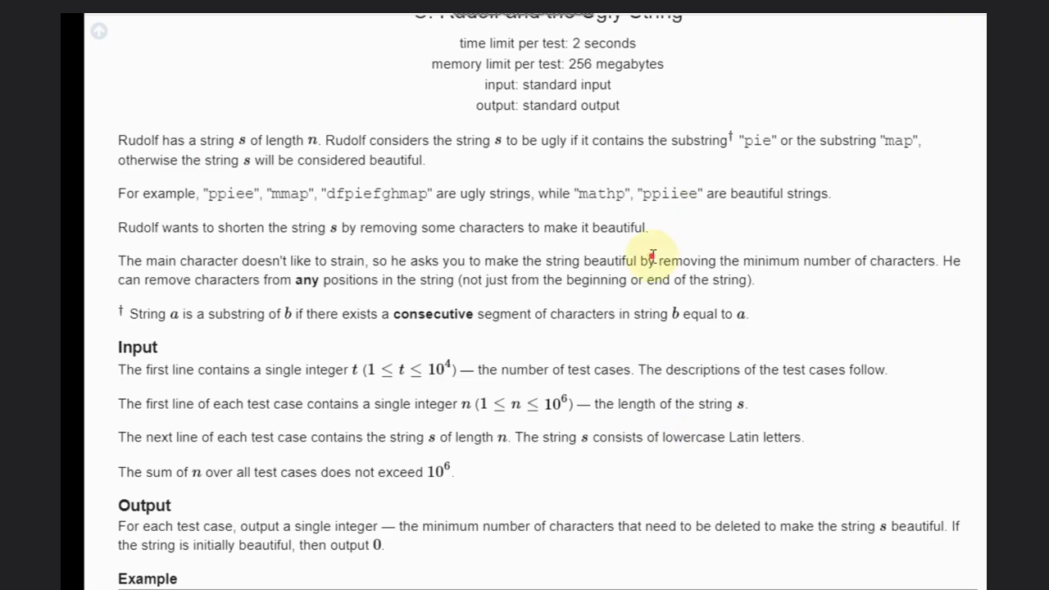
# Reveal the Example tests and pen an arrow under the handwritten pie note beside mmapnapie.
pyautogui.scroll(-3)
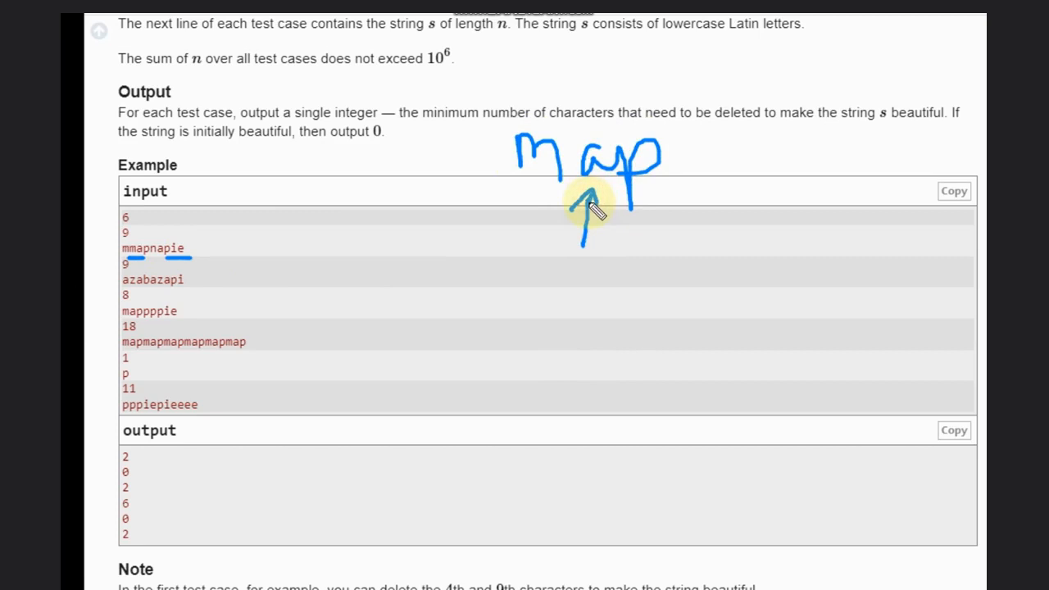
pyautogui.moveTo(435, 212)
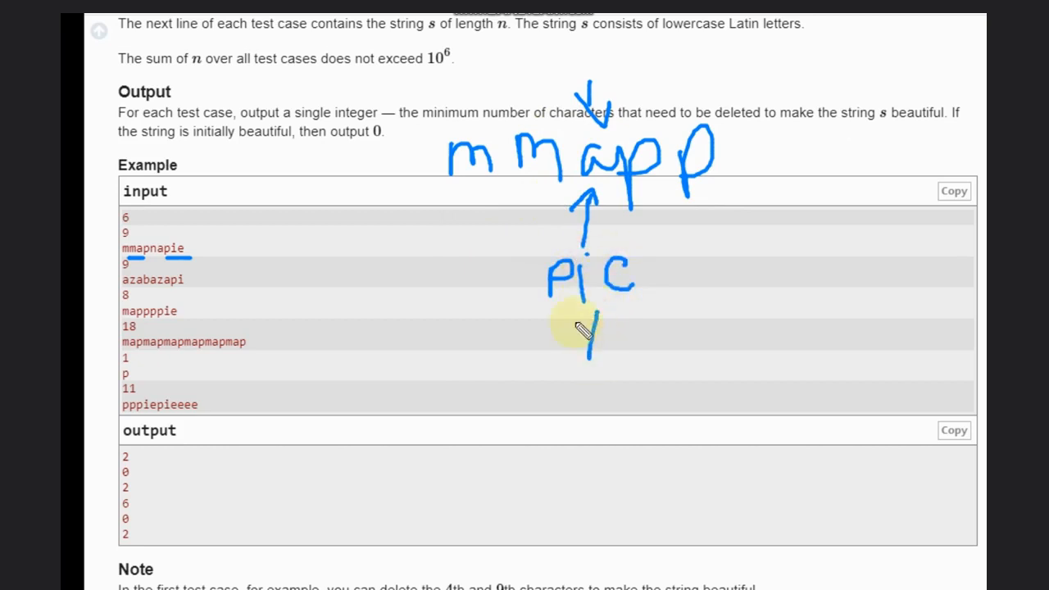
pyautogui.moveTo(583, 320); pyautogui.dragTo(604, 353)
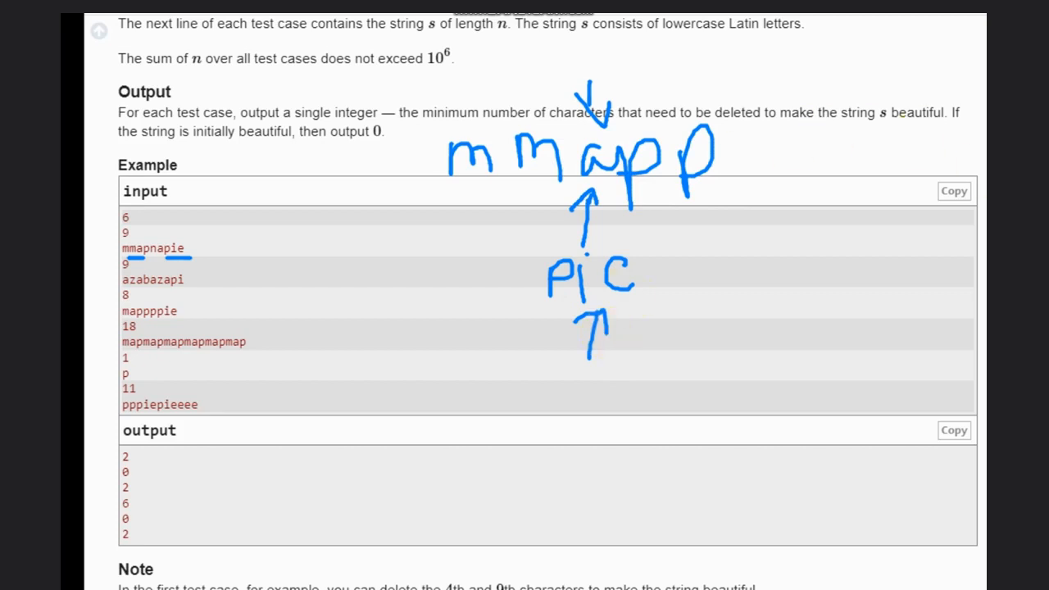
pyautogui.moveTo(246, 197)
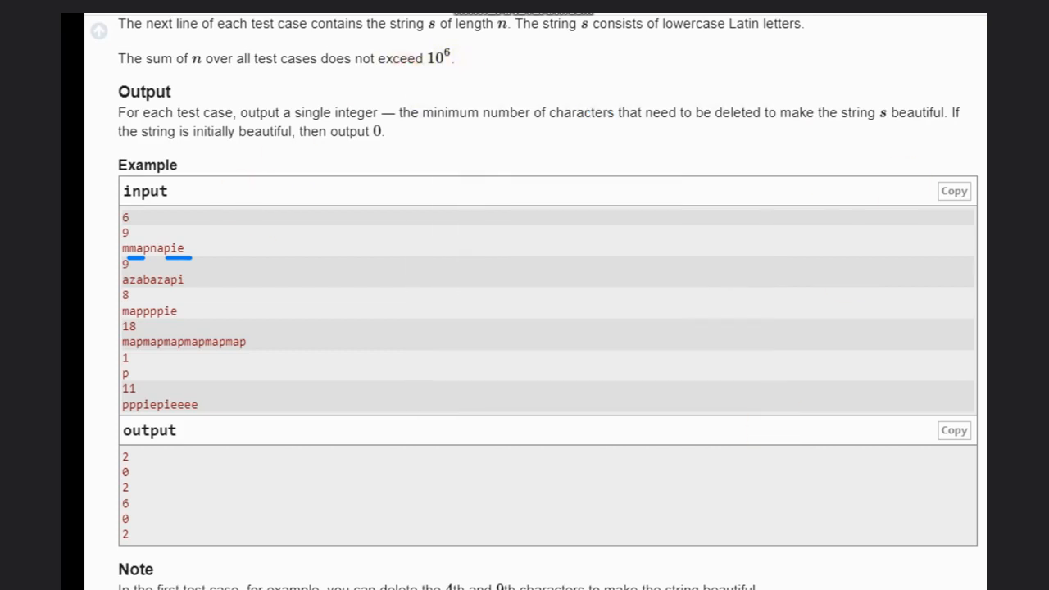
pyautogui.moveTo(469, 151)
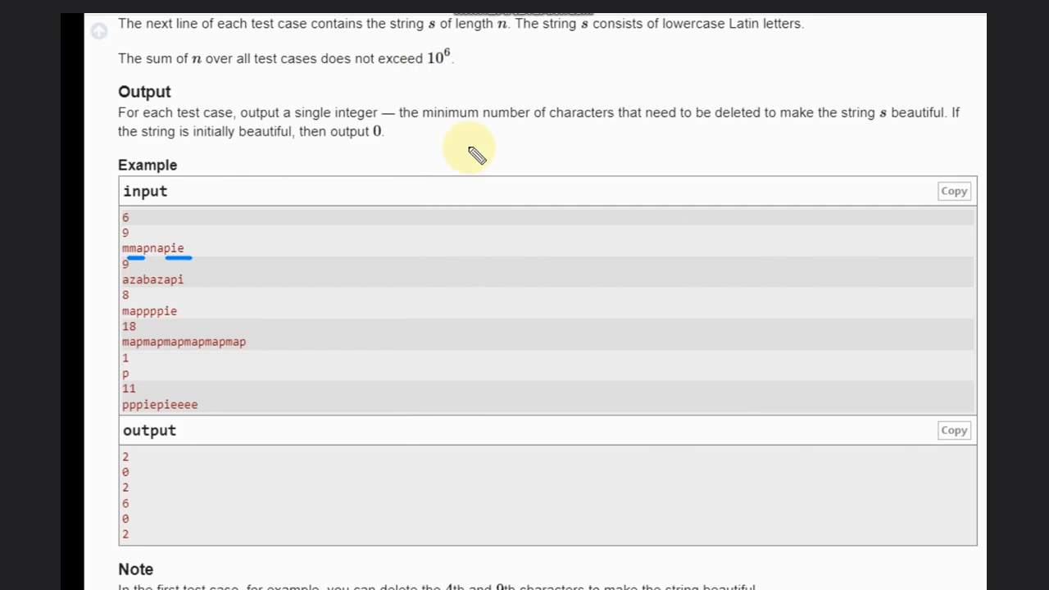
# Handwrite mapie with braces under overlapping map and pie, then rewrite it as maie.
pyautogui.moveTo(472, 164); pyautogui.dragTo(565, 151)
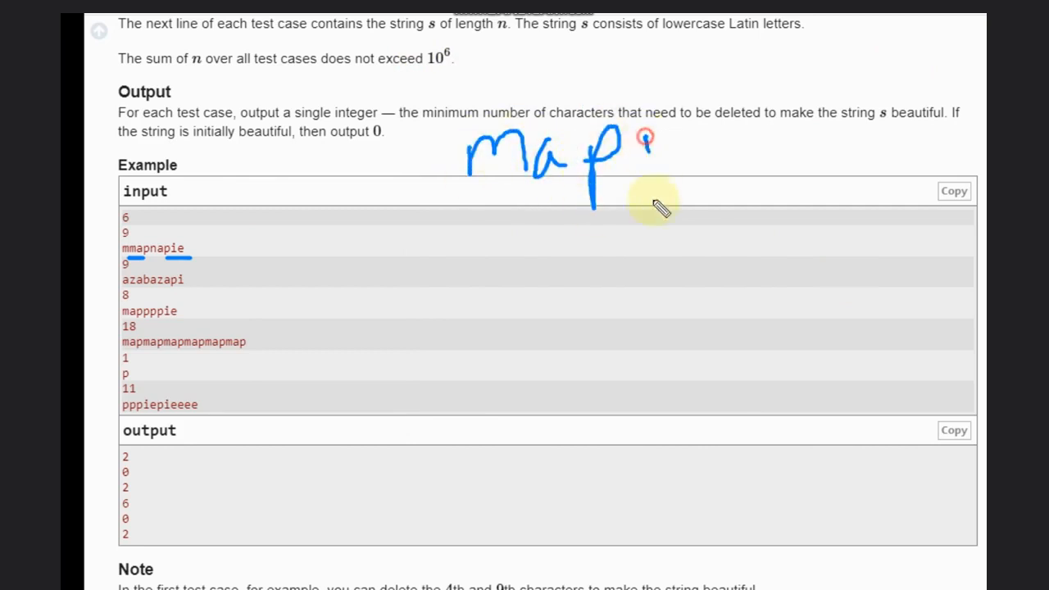
pyautogui.moveTo(656, 134); pyautogui.dragTo(656, 210)
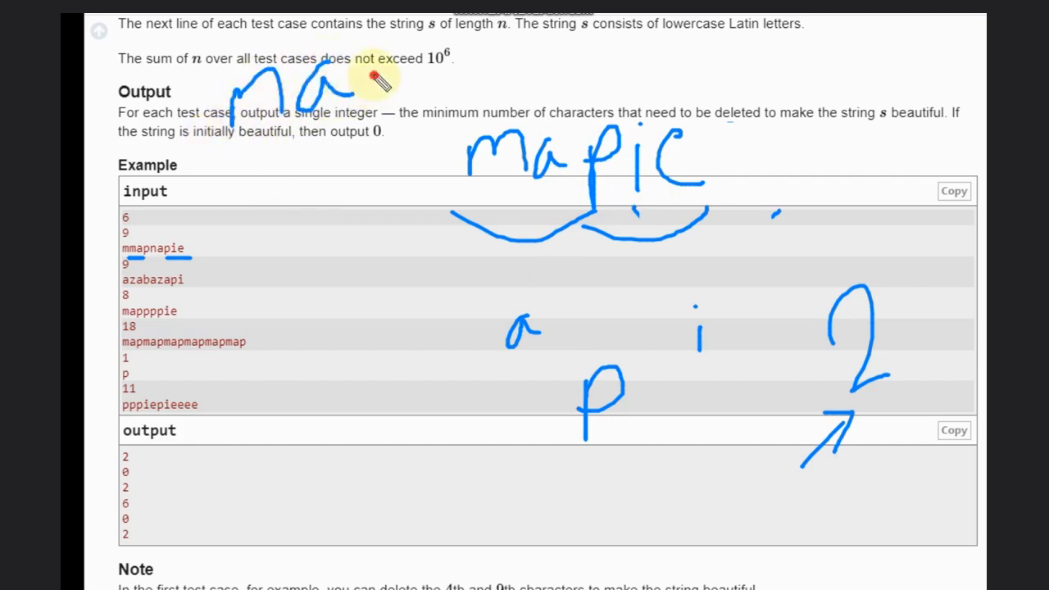
pyautogui.moveTo(377, 79); pyautogui.dragTo(371, 90)
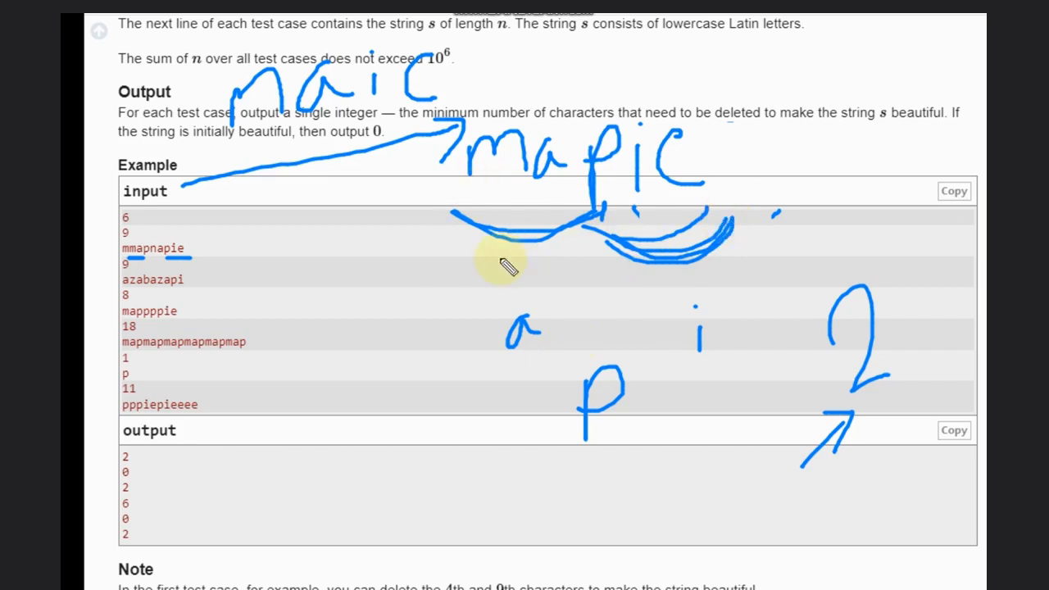
pyautogui.moveTo(423, 221)
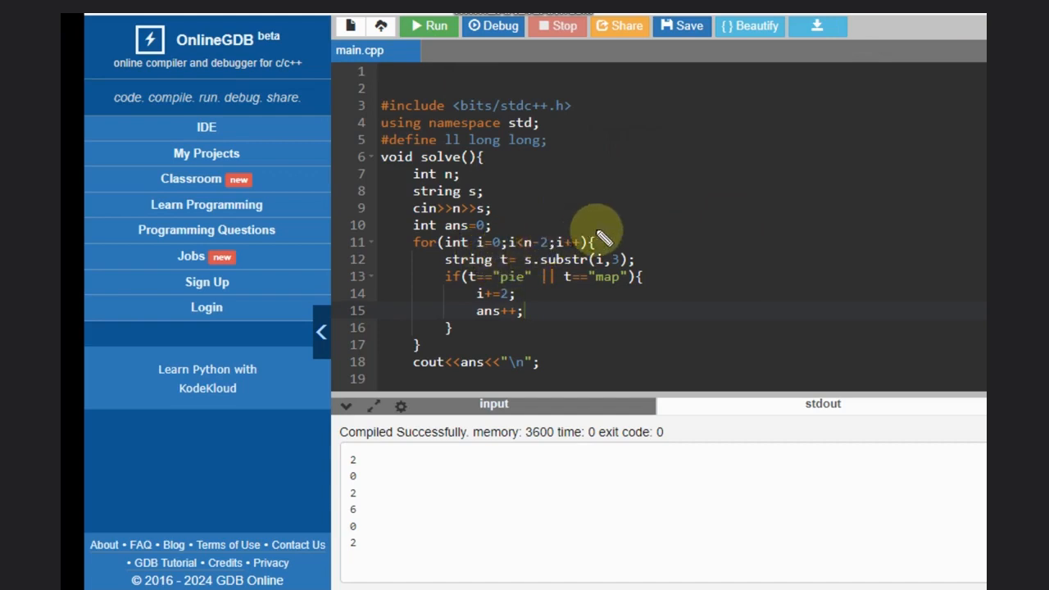
pyautogui.moveTo(604, 261)
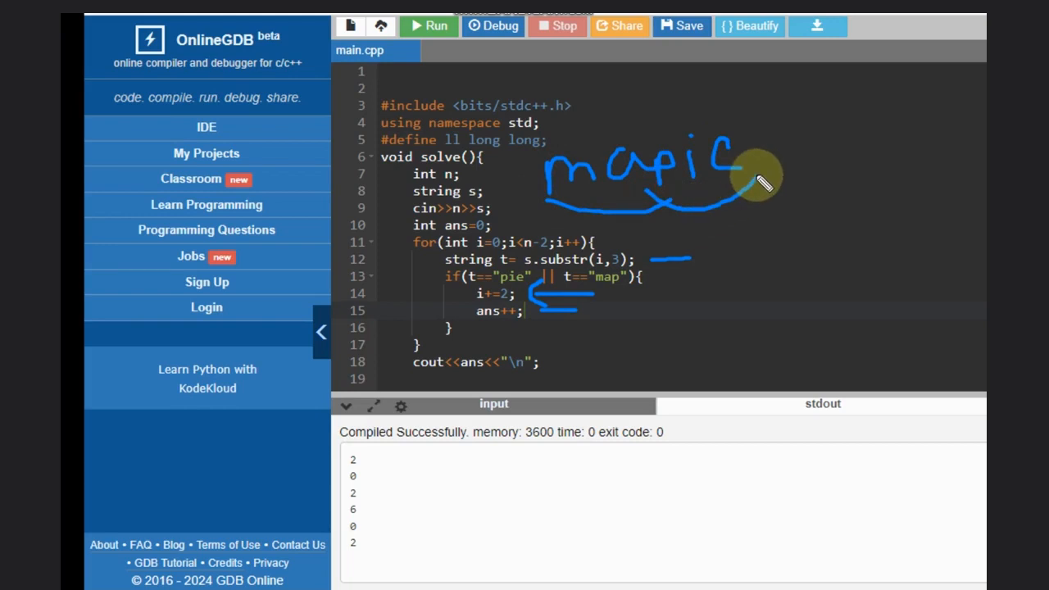
pyautogui.moveTo(685, 193)
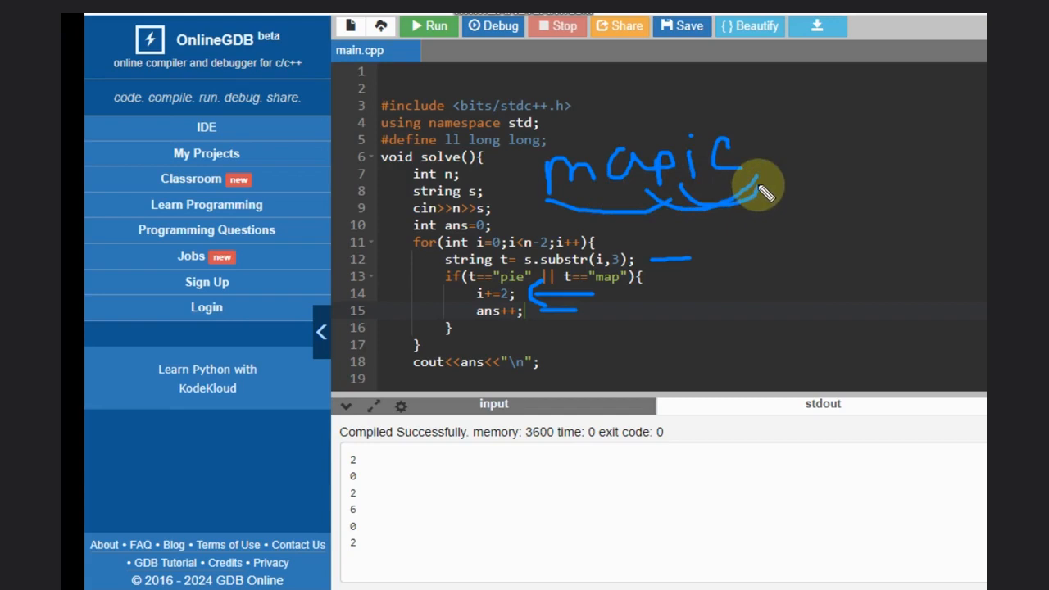
pyautogui.moveTo(729, 221)
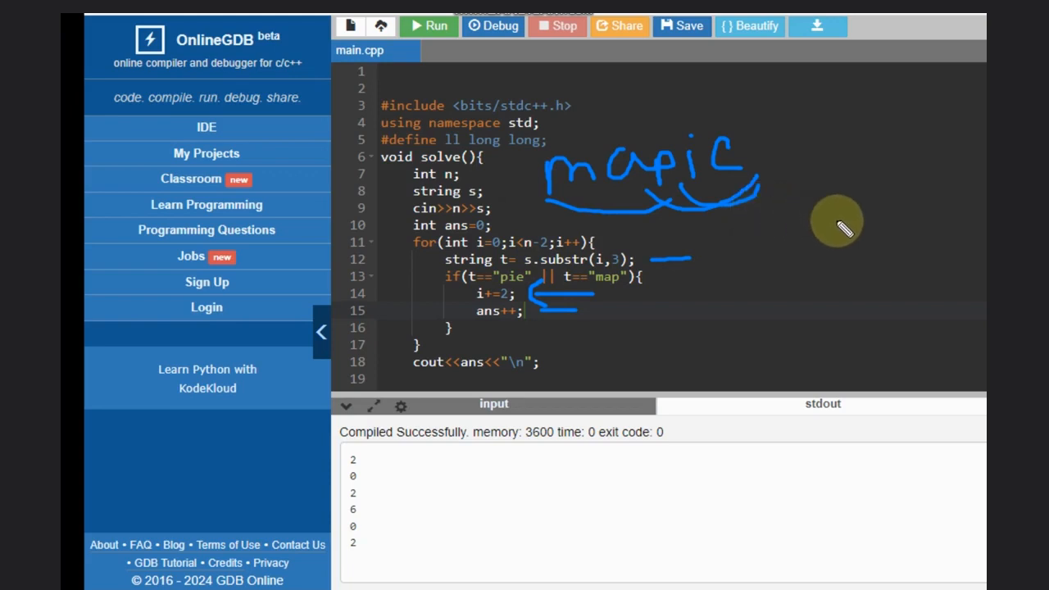
pyautogui.moveTo(976, 222)
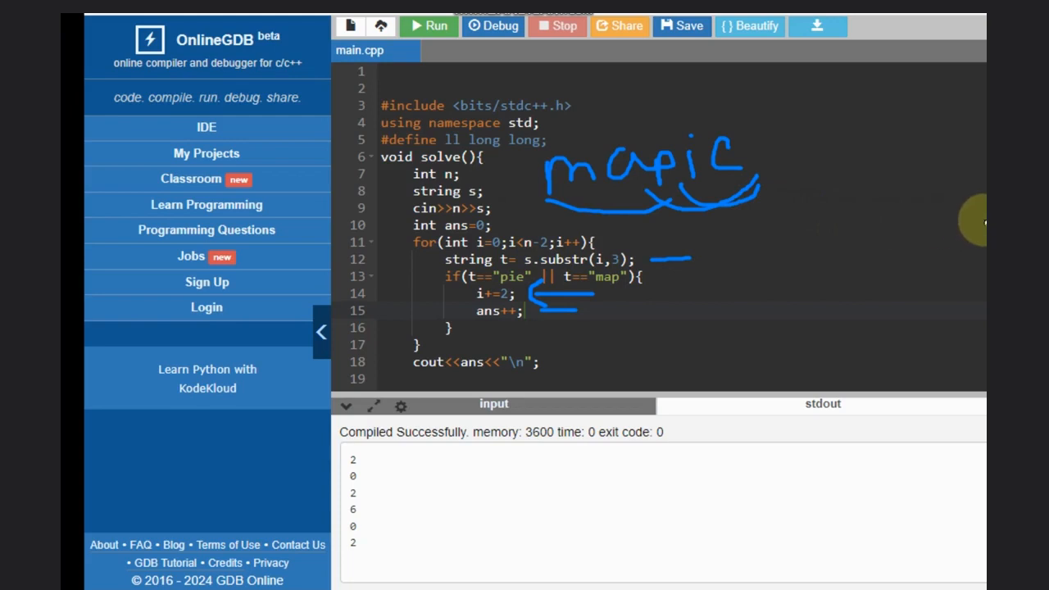